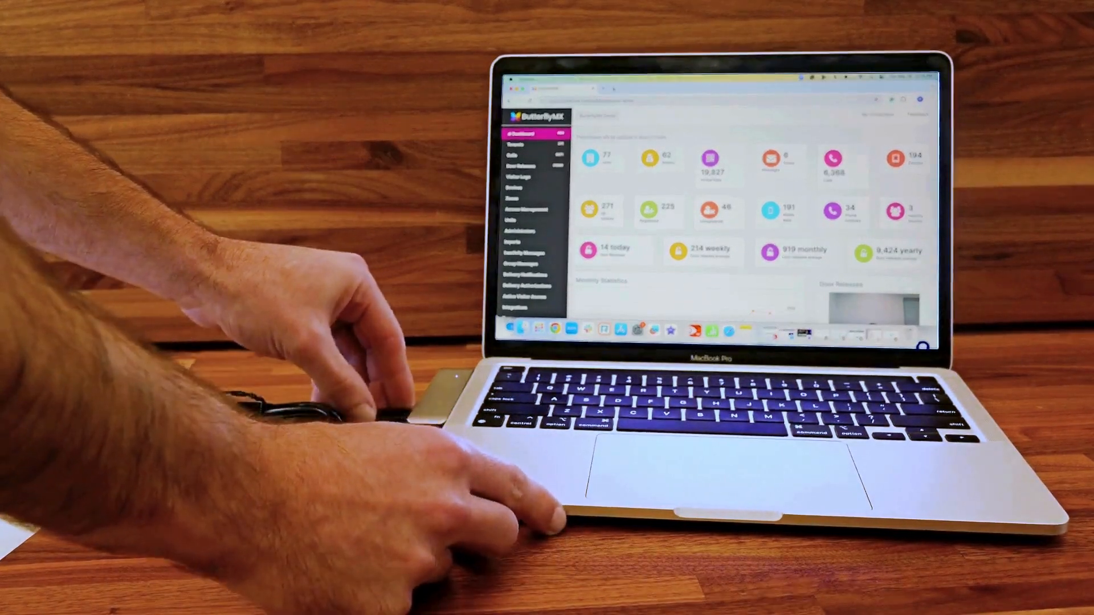
Go to the building's Tenants page from the left sidebar
{"action": "left_click", "coordinate": [524, 145]}
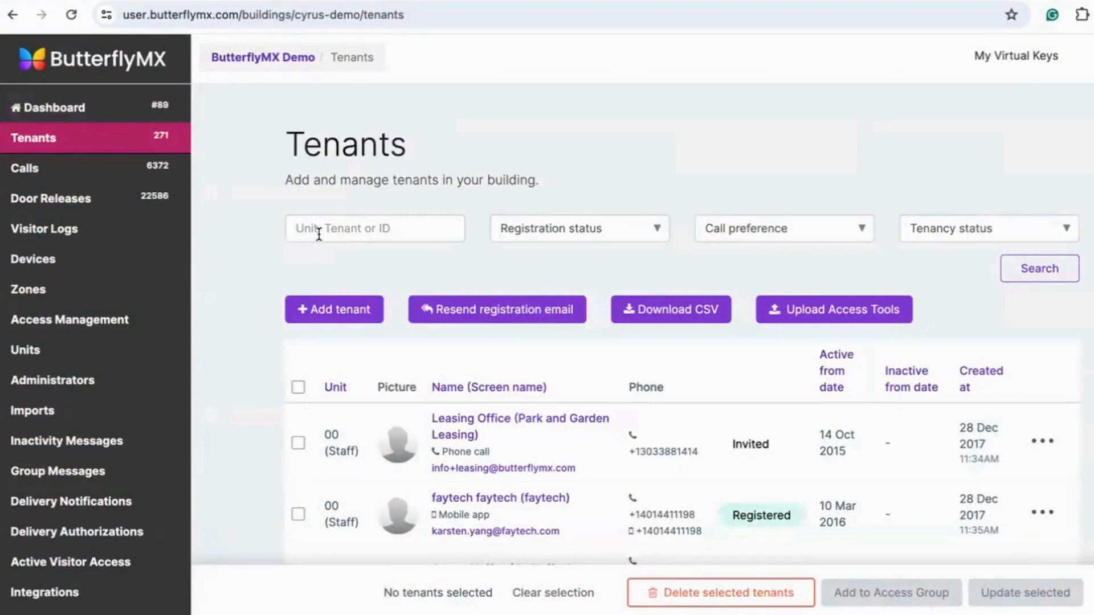
Search the tenant list for 'demo tenant' and open Demo Tenant's record in Unit 42
{"action": "type", "text": "demo tenant"}
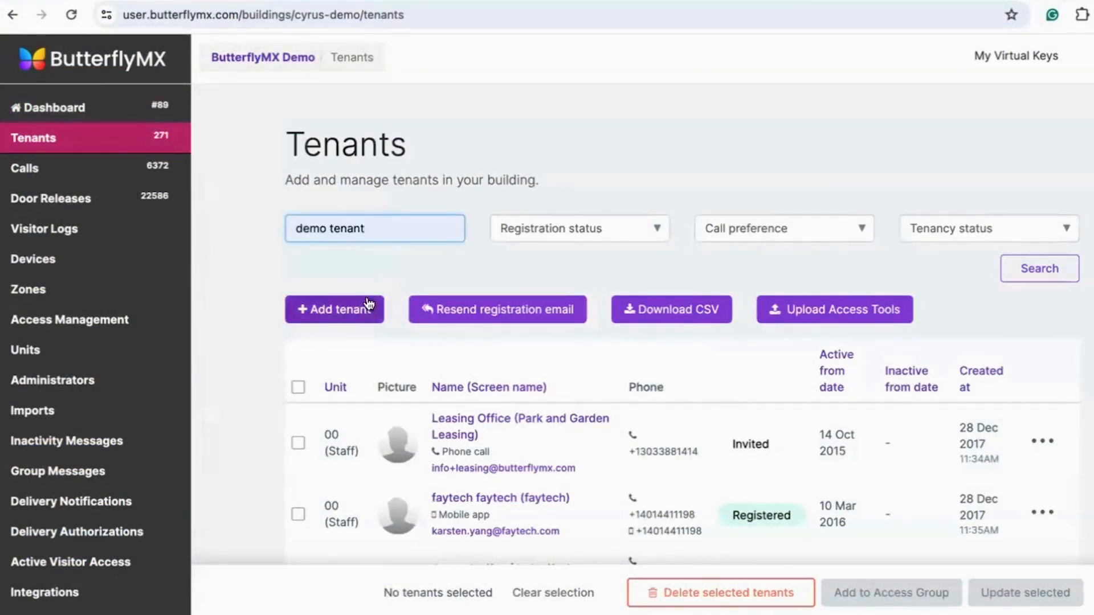
{"action": "mouse_move", "coordinate": [1085, 266]}
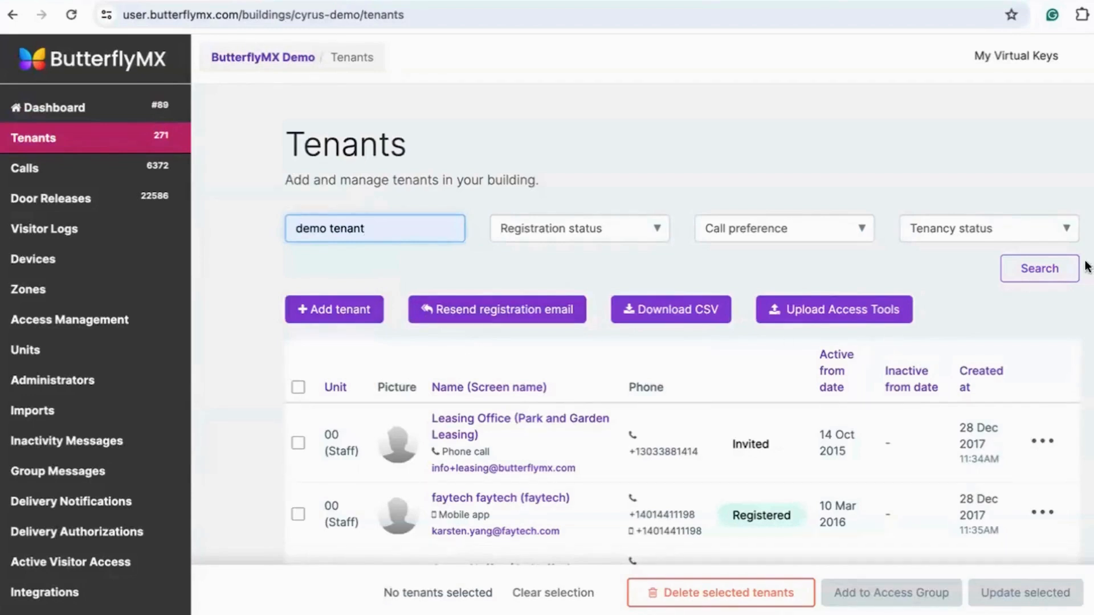
{"action": "left_click", "coordinate": [1038, 269]}
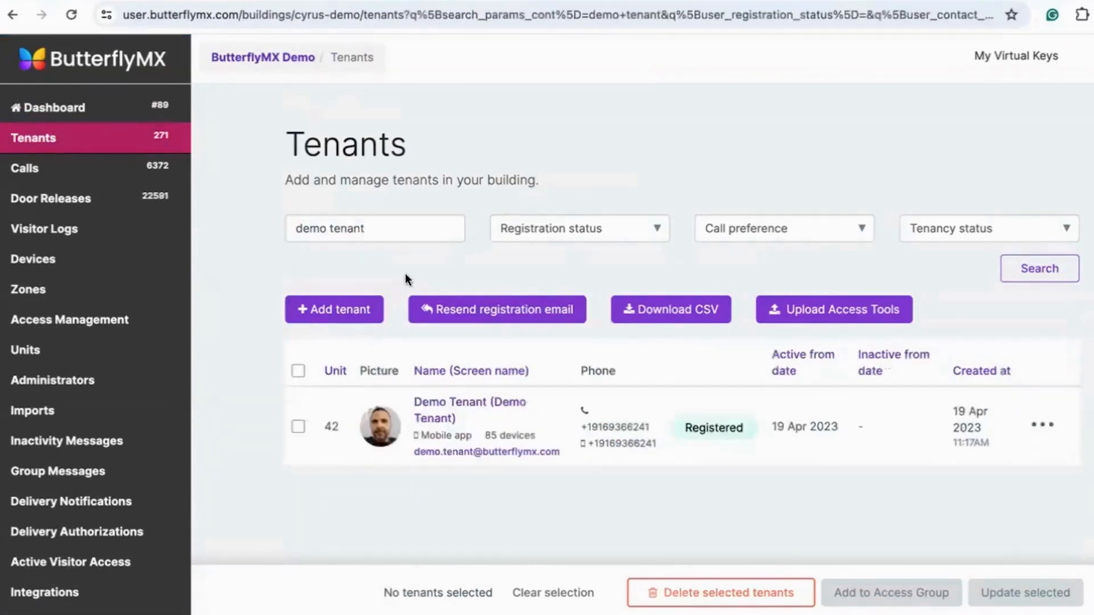
{"action": "left_click", "coordinate": [468, 409]}
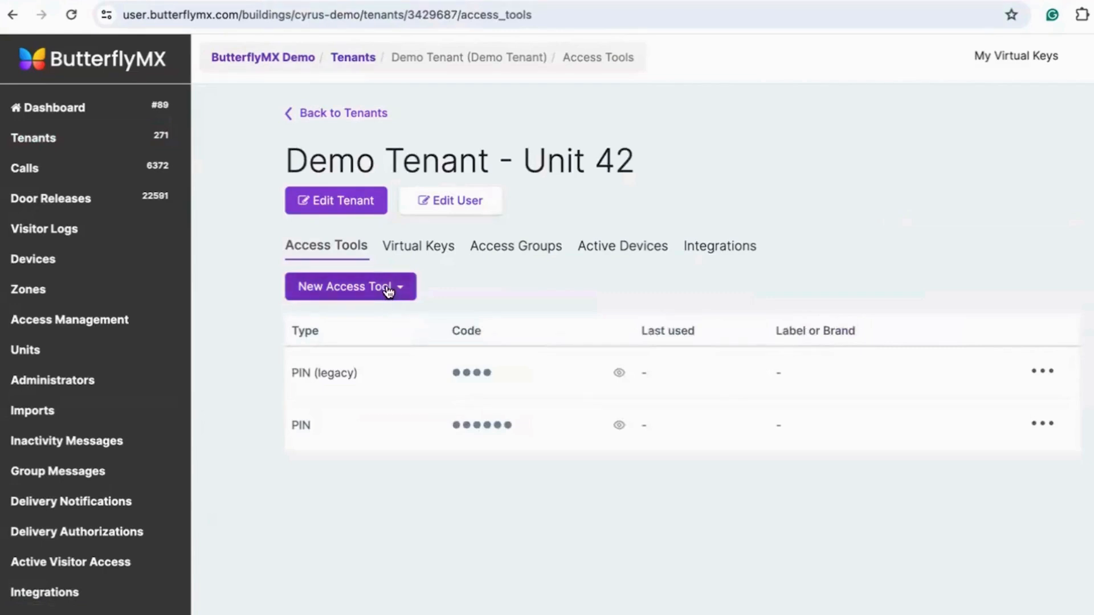
Start a New Access Tool of type Windshield Tag for Demo Tenant
{"action": "left_click", "coordinate": [349, 286]}
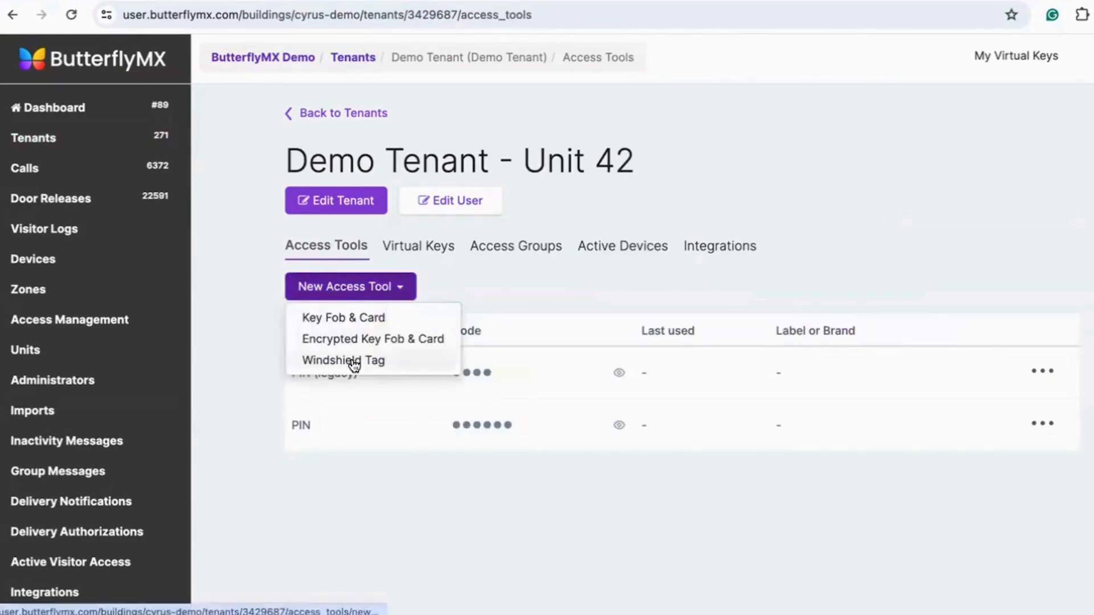
{"action": "left_click", "coordinate": [343, 360]}
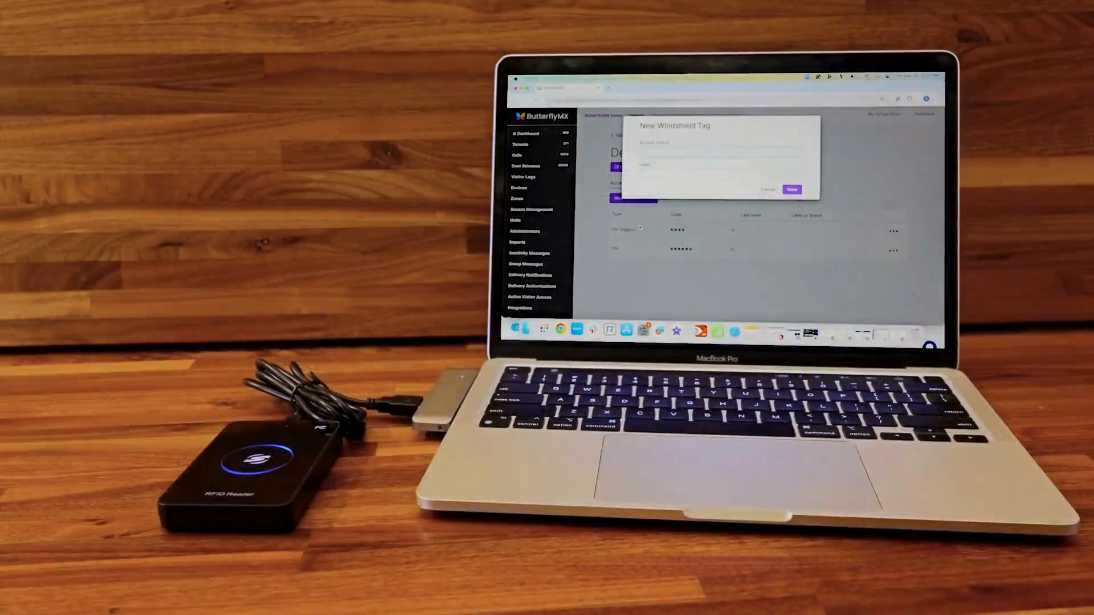